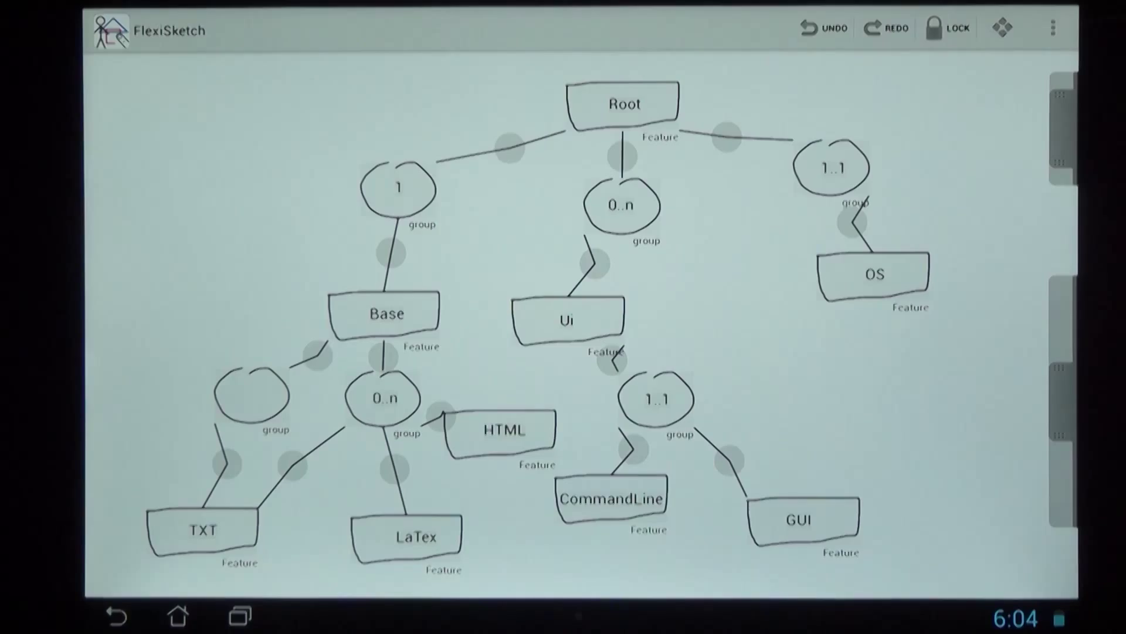
Show the overflow menu with sketch-wide actions such as Synchronize Sketch
left_click(1053, 28)
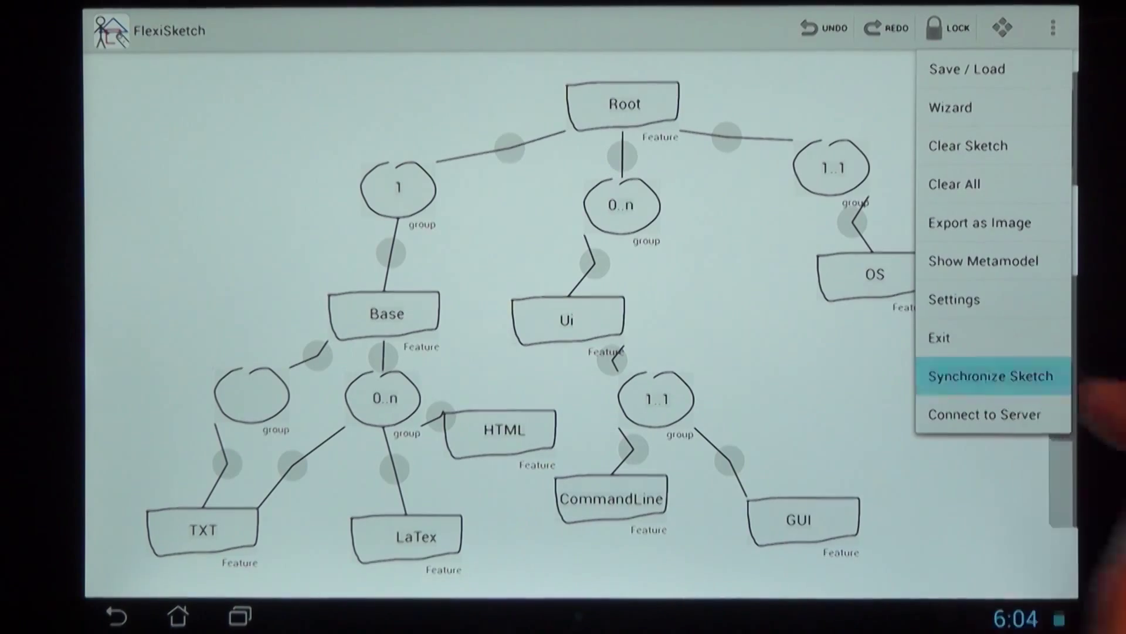